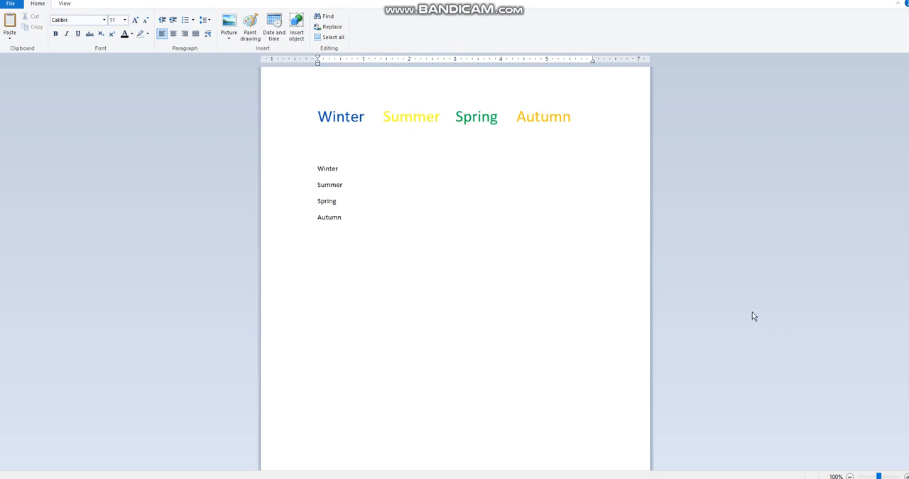
mouse_move(758, 317)
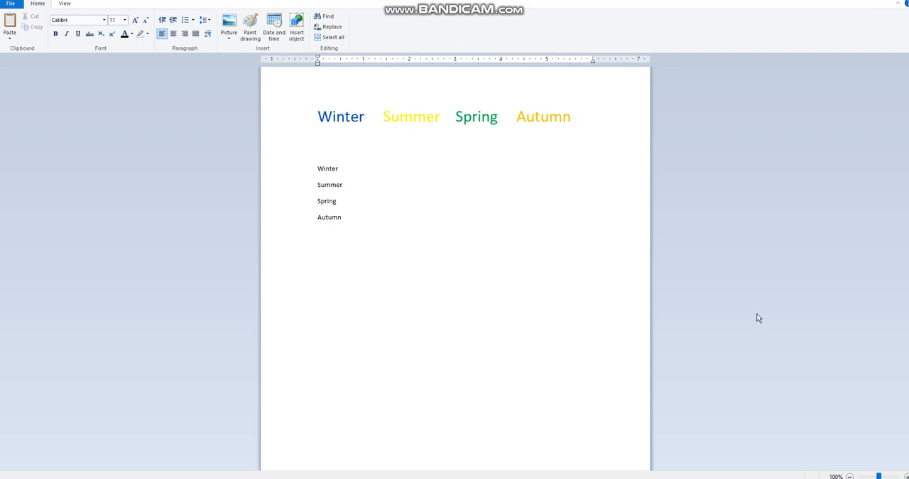
mouse_move(759, 332)
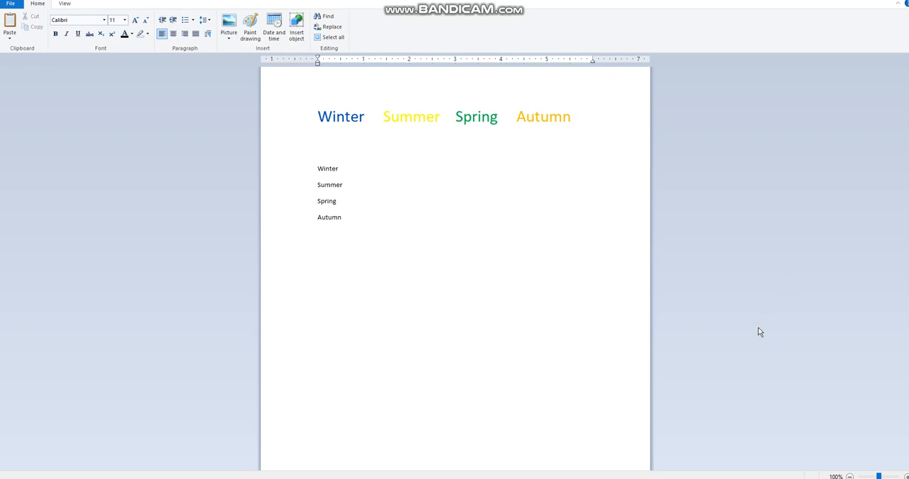
mouse_move(714, 337)
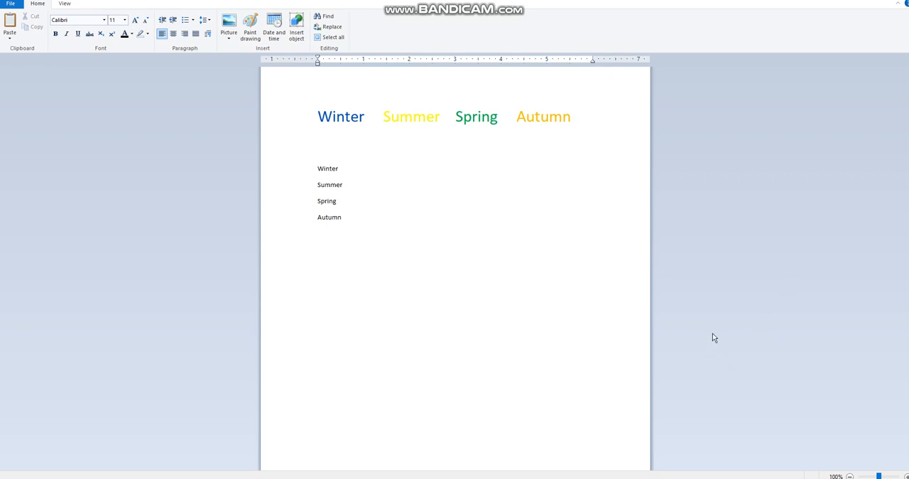
mouse_move(713, 349)
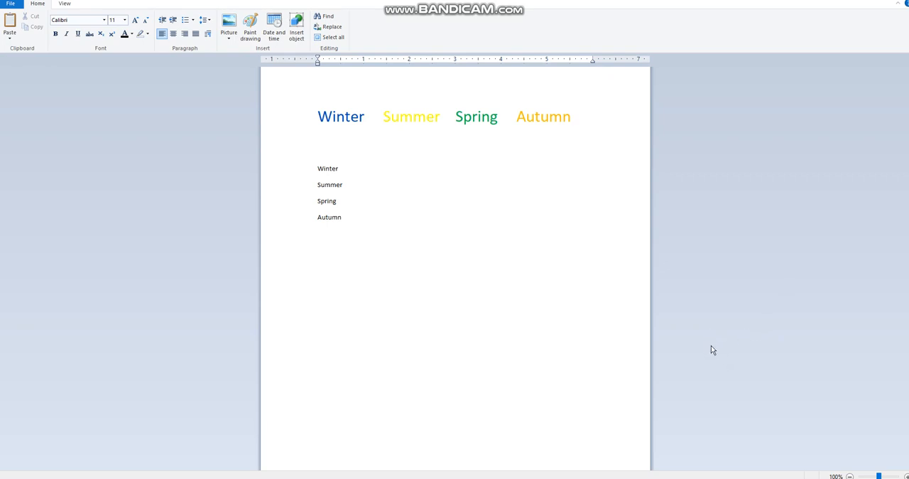
mouse_move(724, 344)
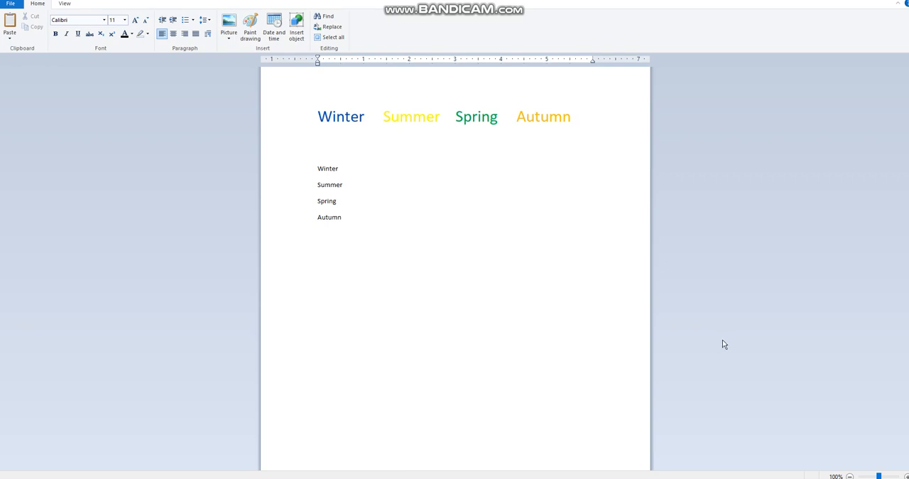
mouse_move(721, 347)
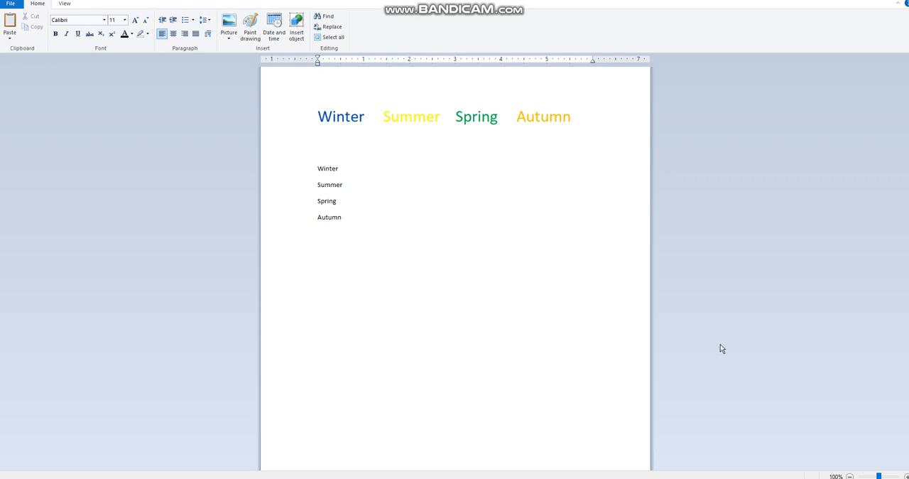
mouse_move(723, 349)
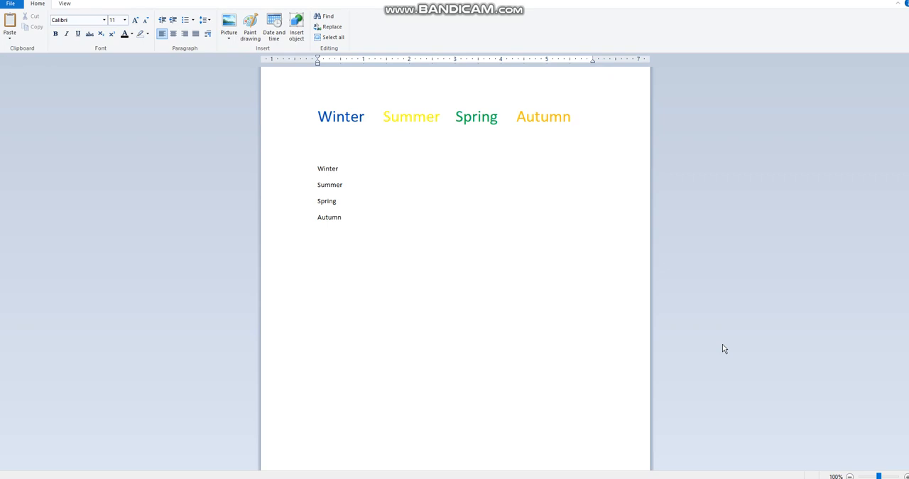
mouse_move(725, 356)
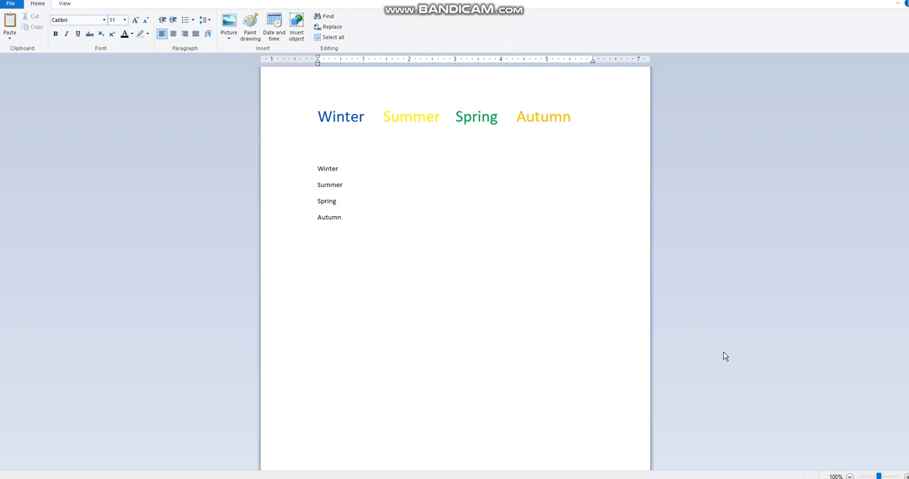
mouse_move(732, 431)
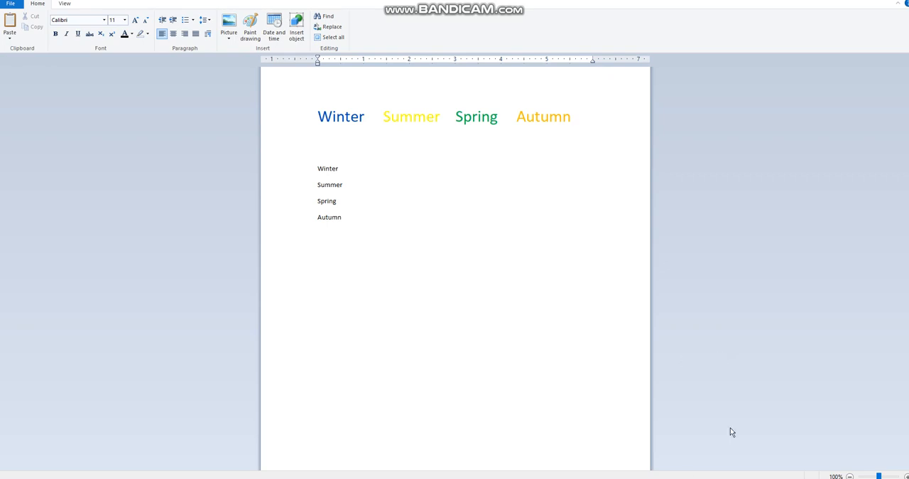
mouse_move(598, 306)
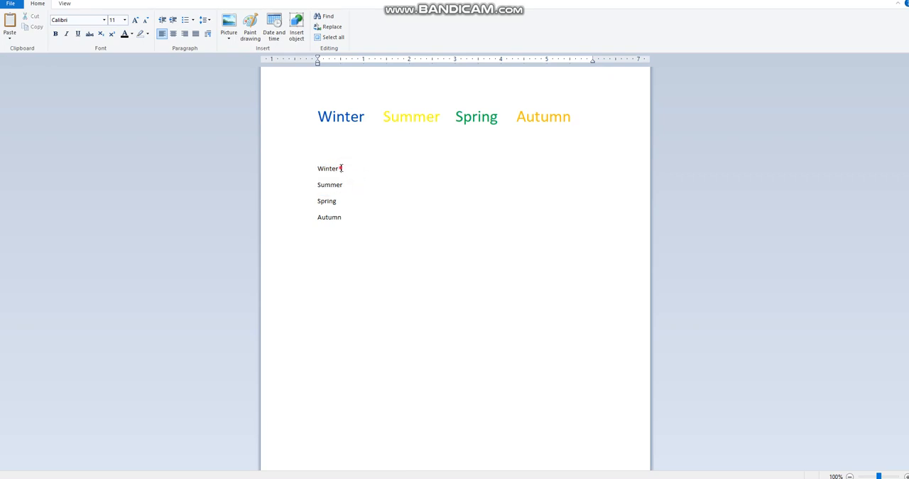
Enlarge the plain-list word Winter with Grow Font, then fix its size at 48 pt
double_click(327, 168)
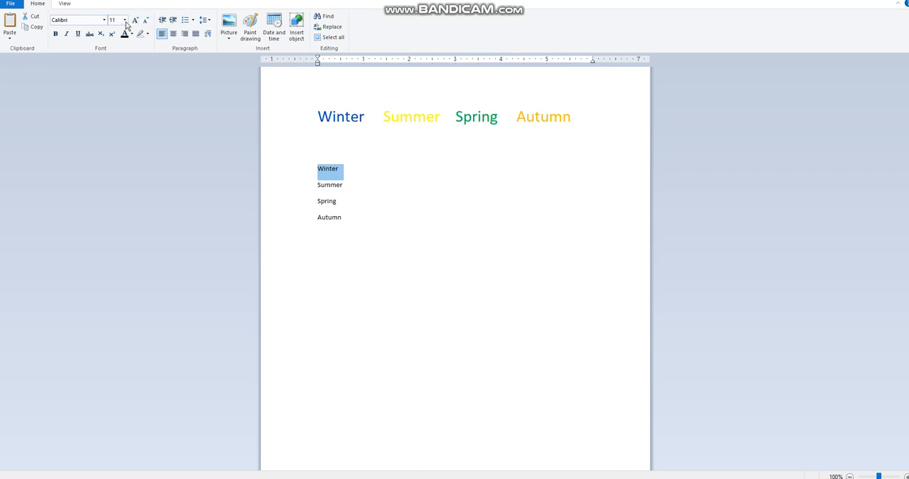
mouse_move(132, 49)
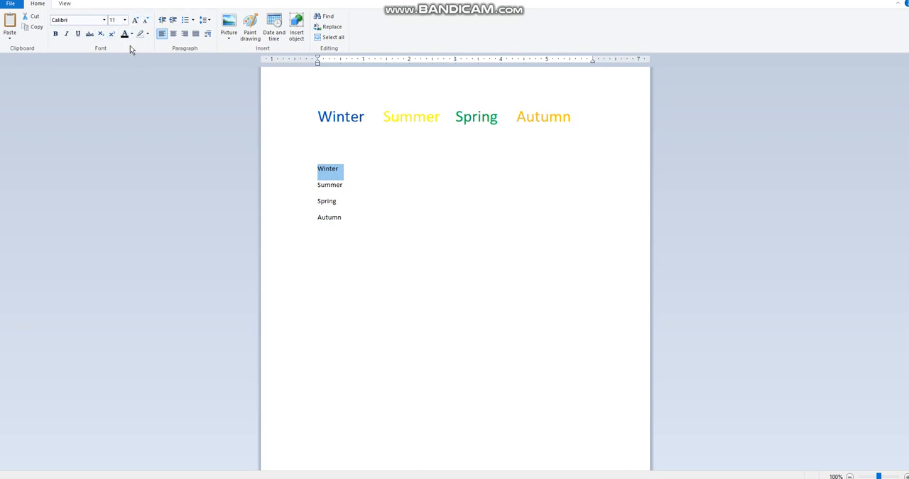
mouse_move(135, 20)
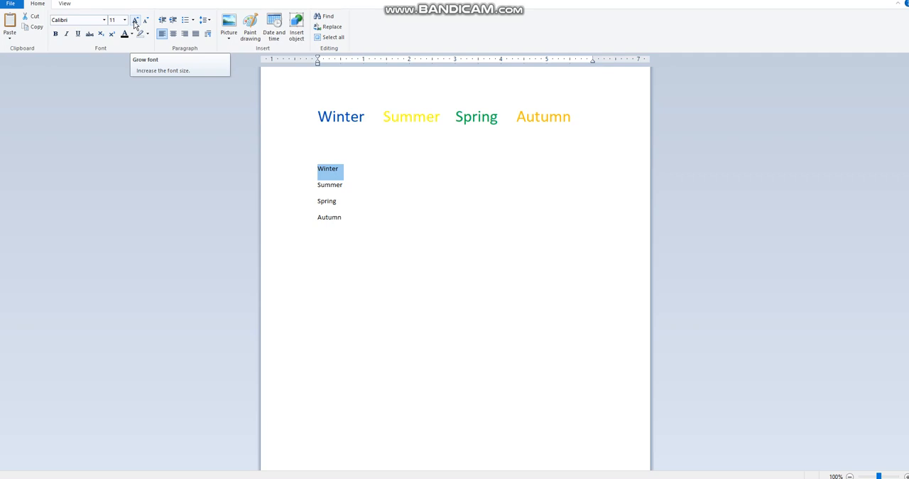
left_click(135, 20)
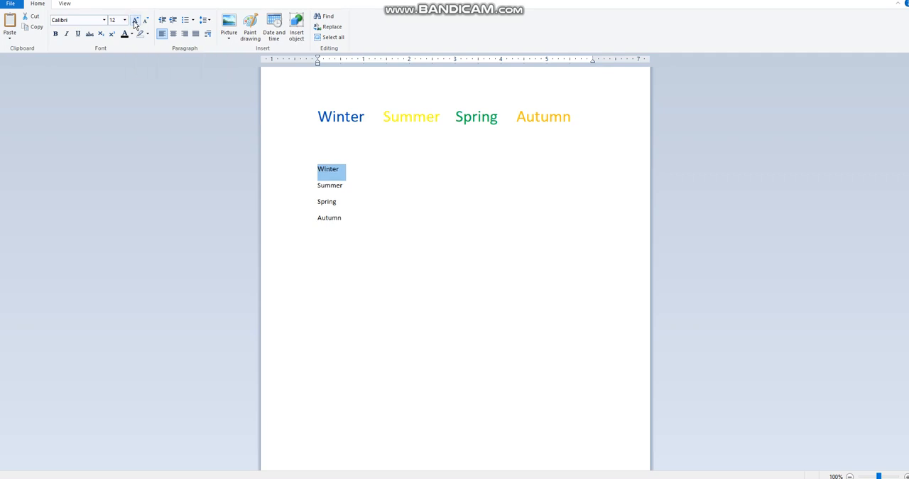
left_click(134, 20)
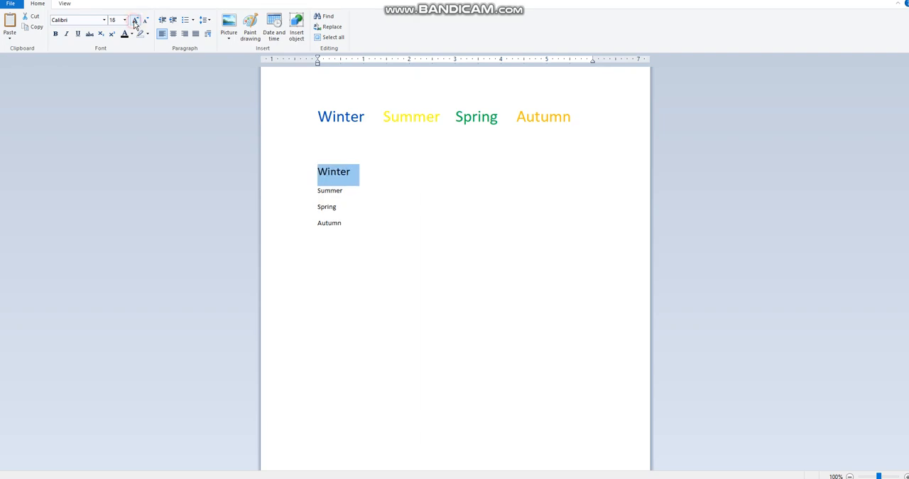
left_click(134, 20)
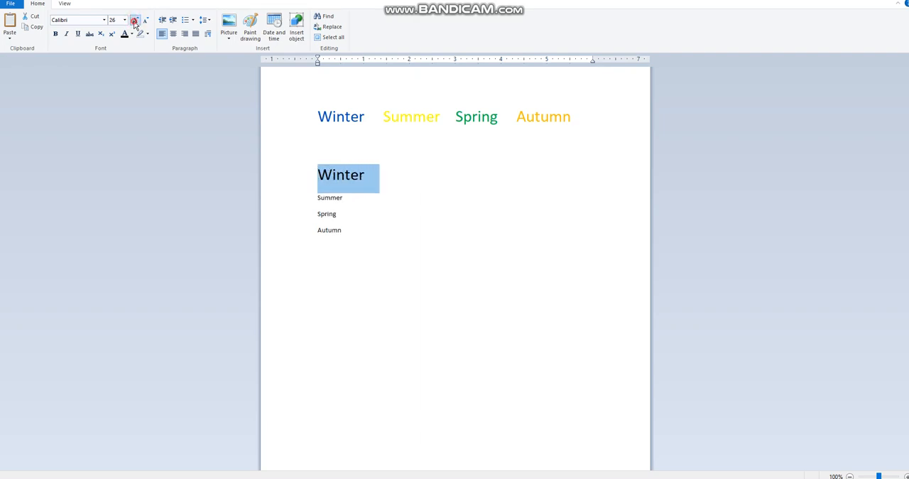
left_click(135, 19)
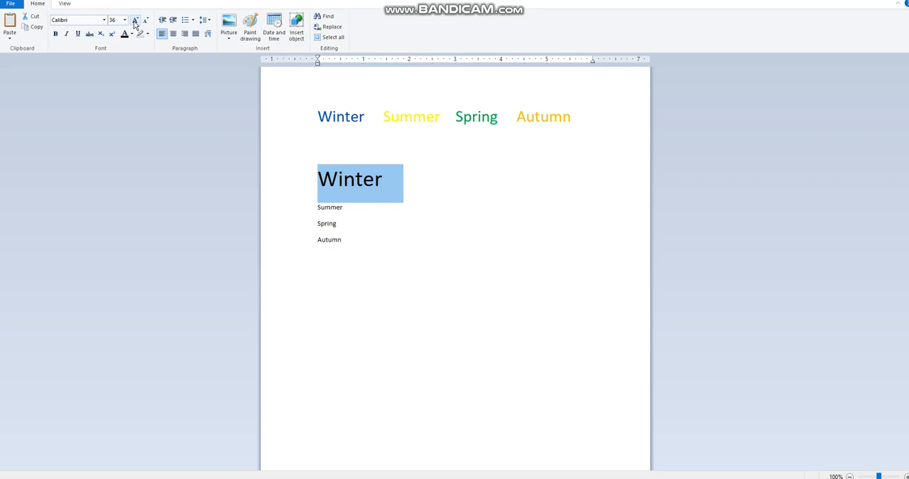
mouse_move(130, 25)
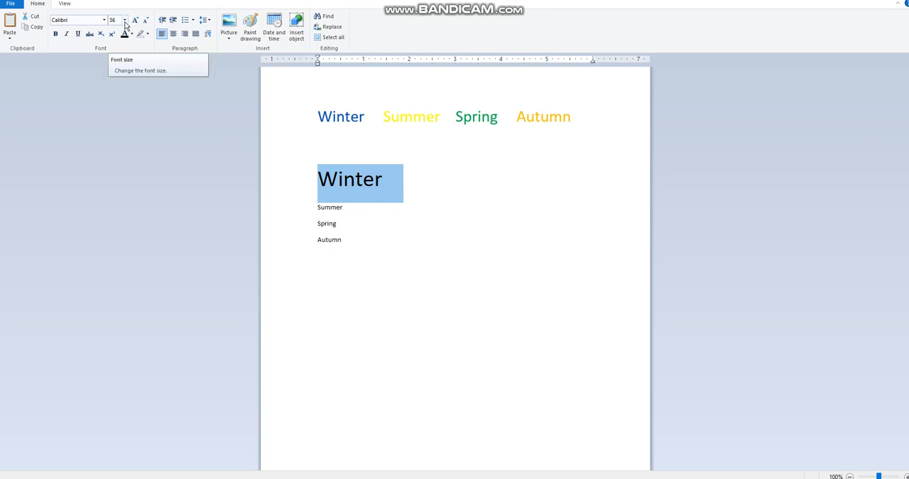
left_click(124, 19)
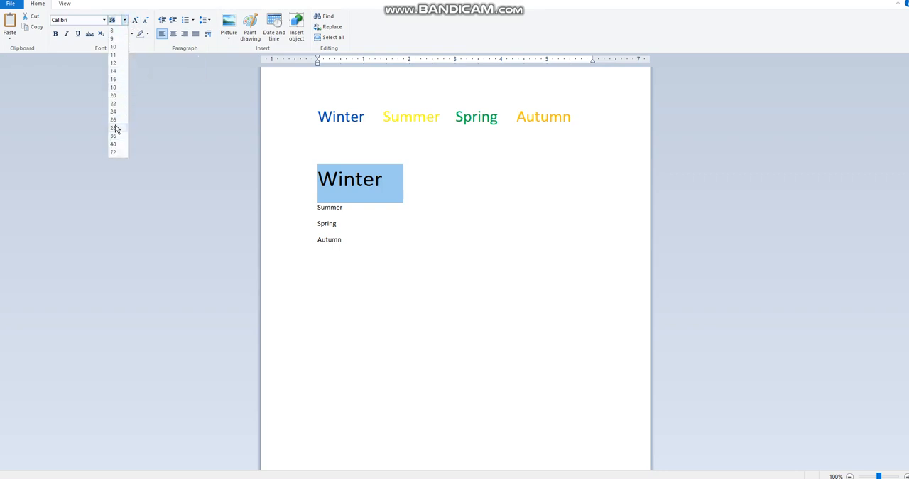
mouse_move(113, 143)
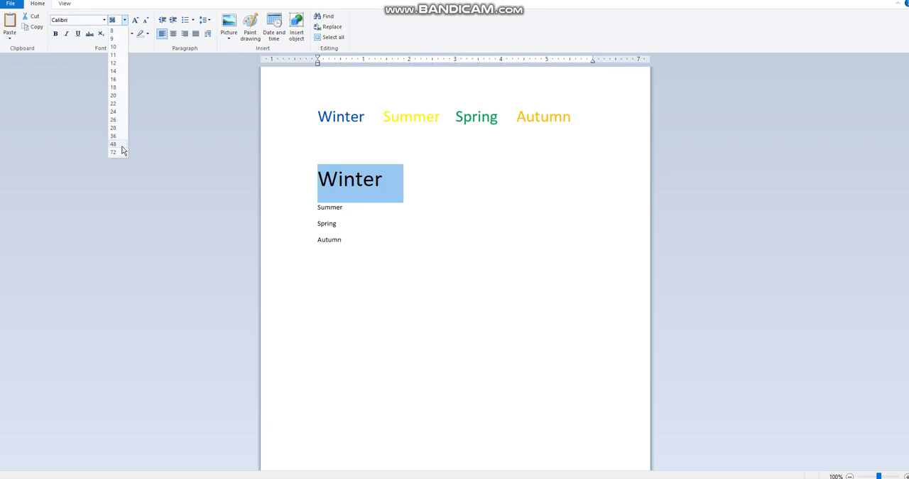
left_click(113, 144)
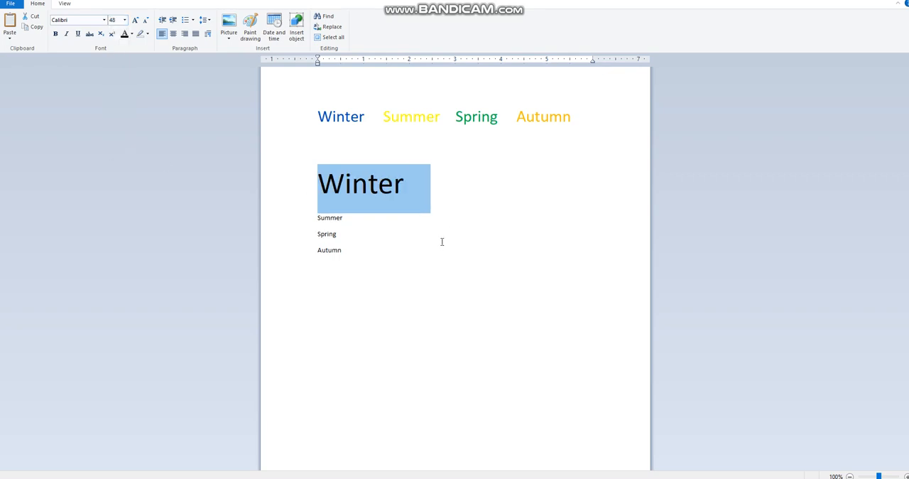
mouse_move(510, 209)
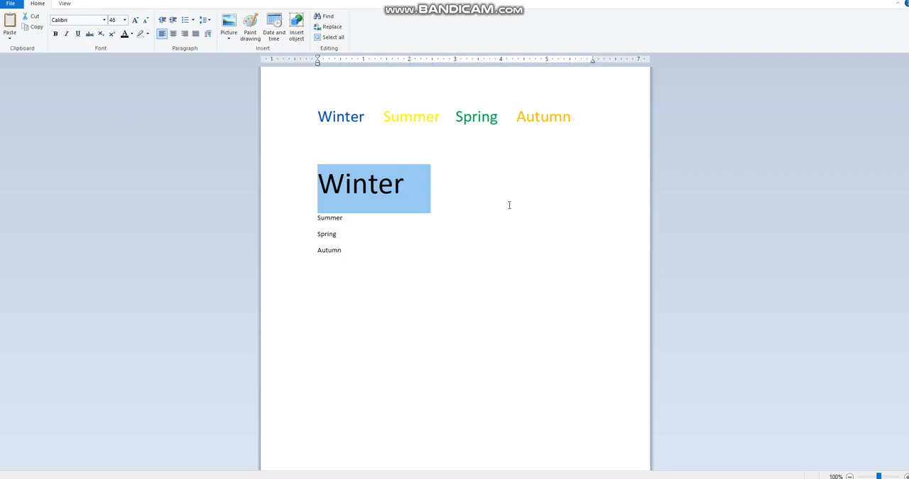
Shrink the 48 pt Winter back down and set it to 16 pt
left_click(422, 183)
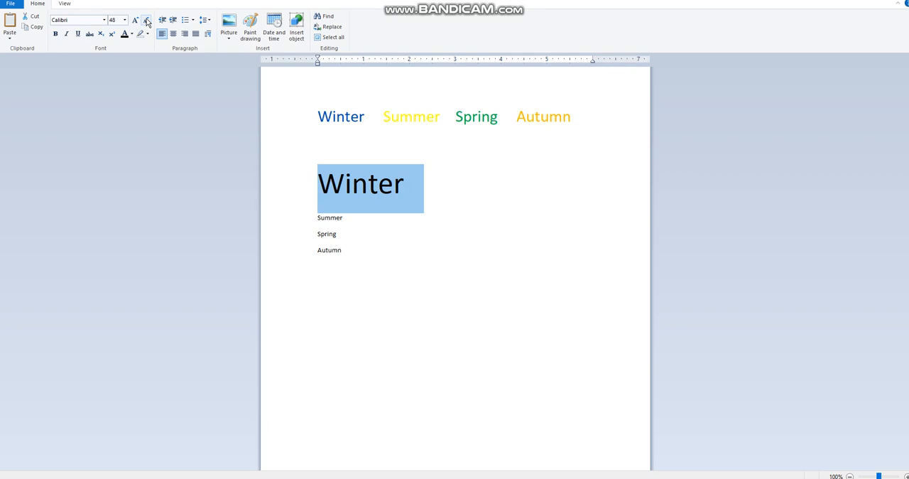
mouse_move(146, 21)
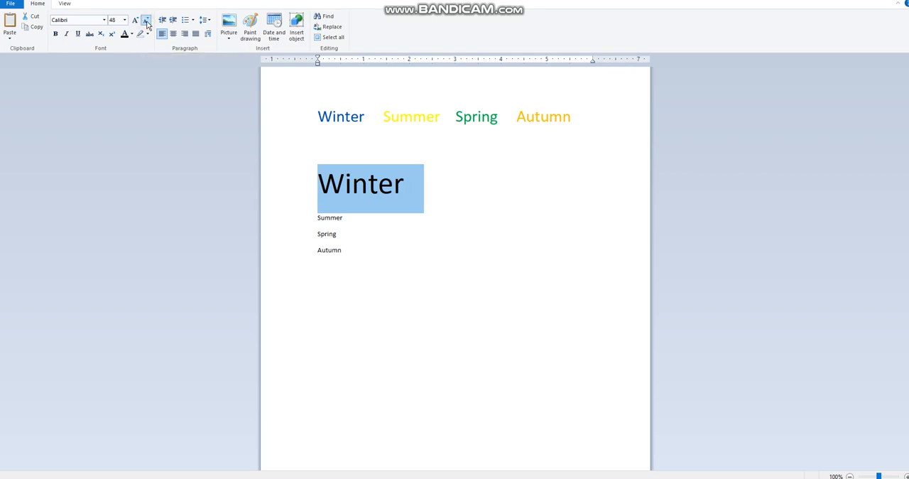
left_click(146, 19)
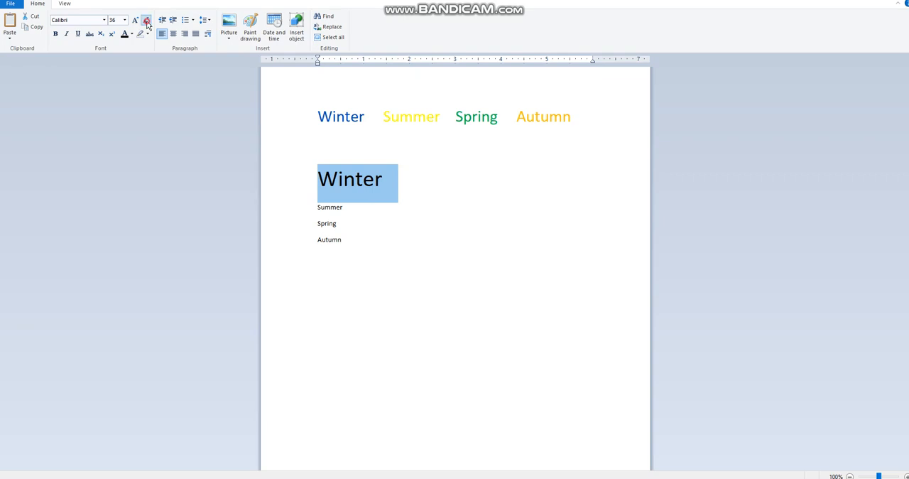
left_click(146, 20)
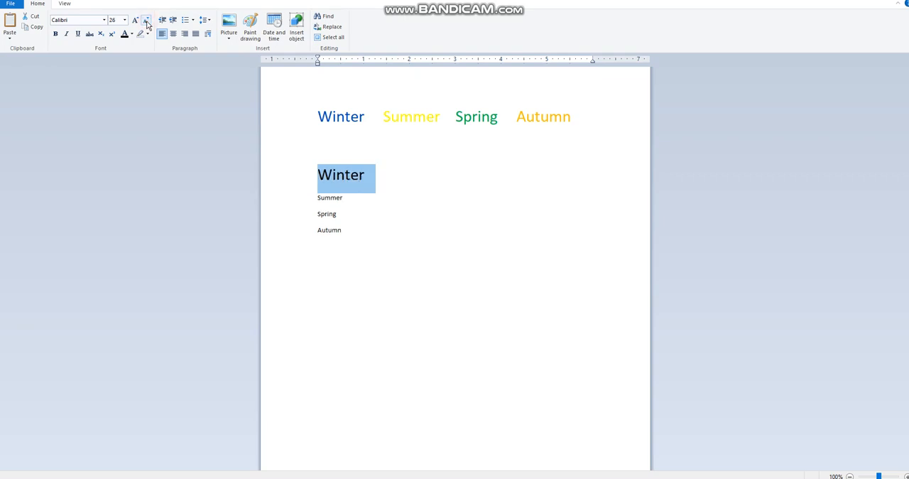
left_click(146, 19)
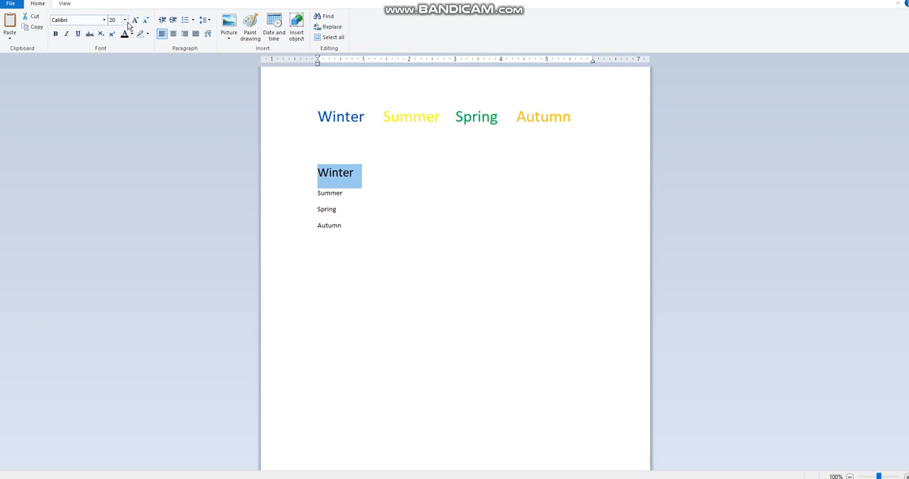
left_click(124, 19)
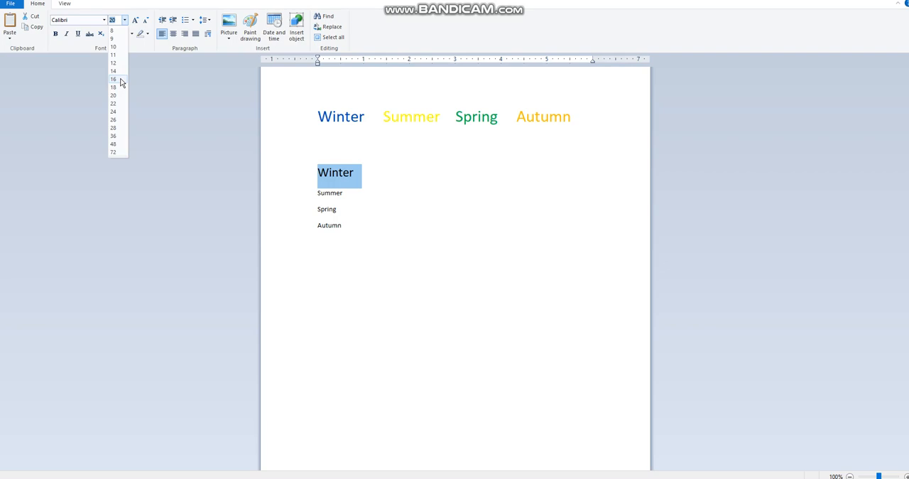
left_click(113, 78)
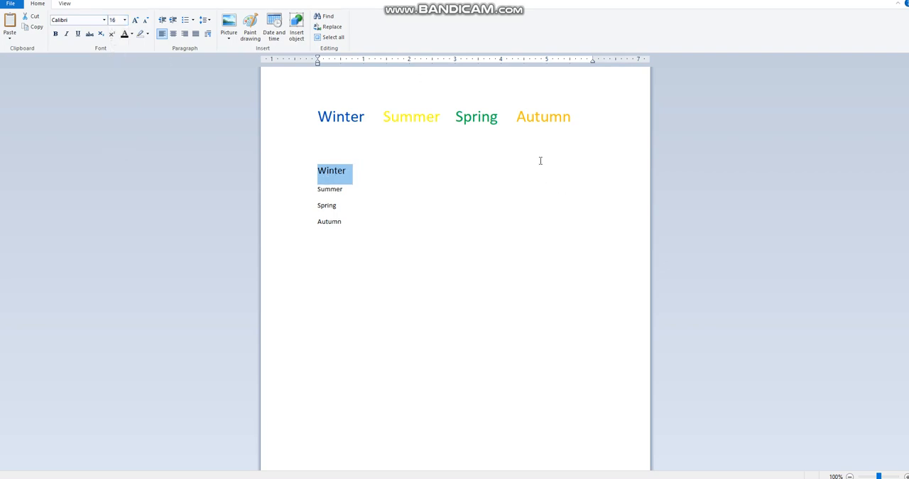
mouse_move(631, 387)
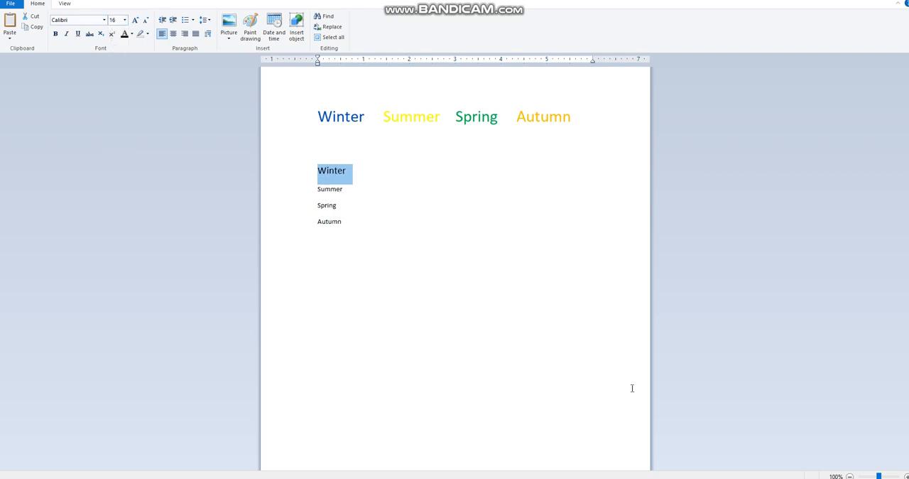
mouse_move(472, 299)
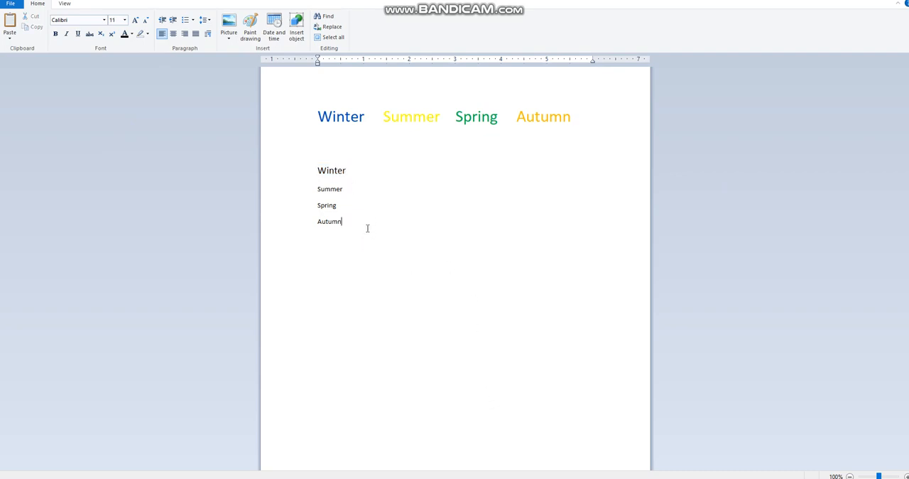
Make Winter, Summer, Spring and Autumn all 22 pt
left_click(348, 189)
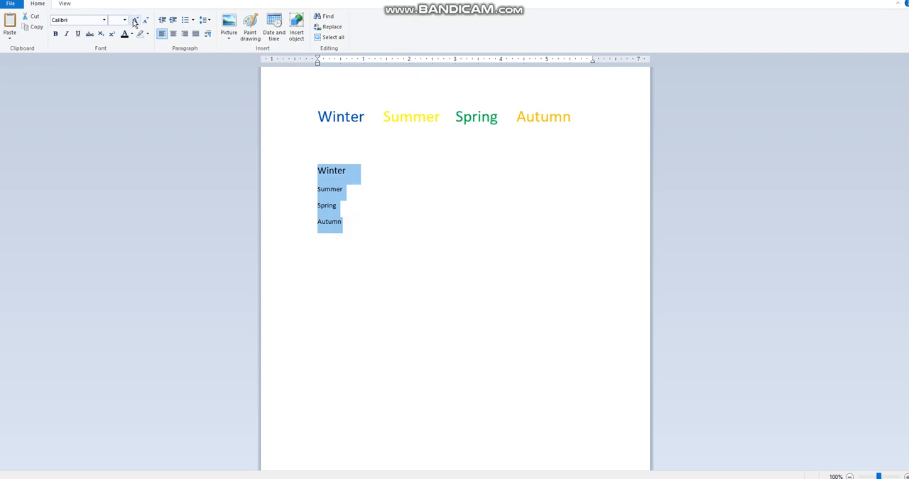
left_click(123, 20)
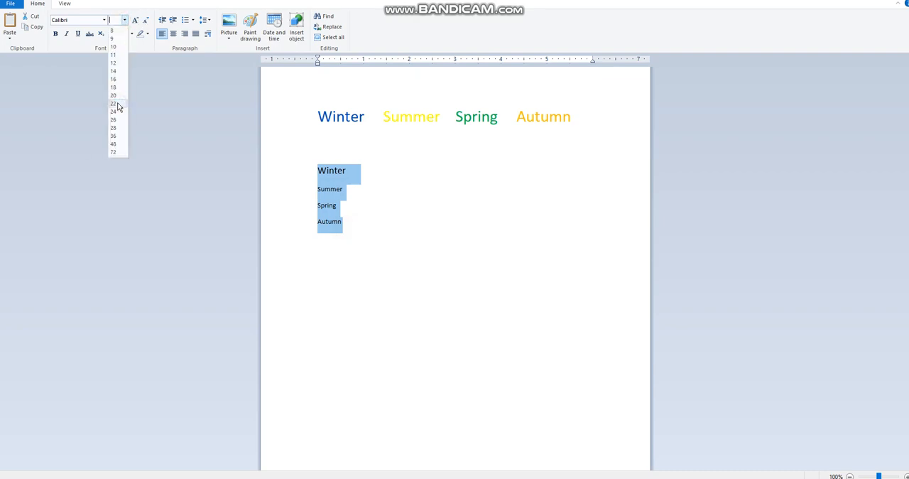
left_click(113, 103)
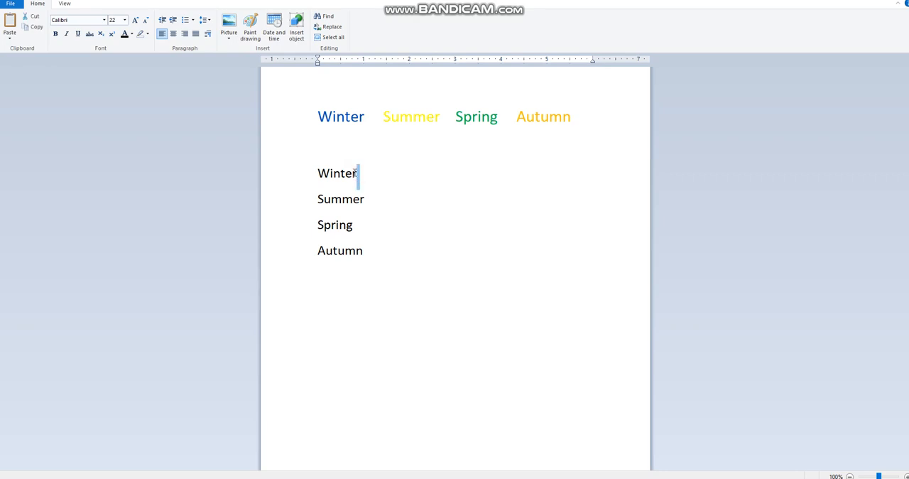
Change the lower Winter word from Calibri to Comic Sans MS
double_click(348, 173)
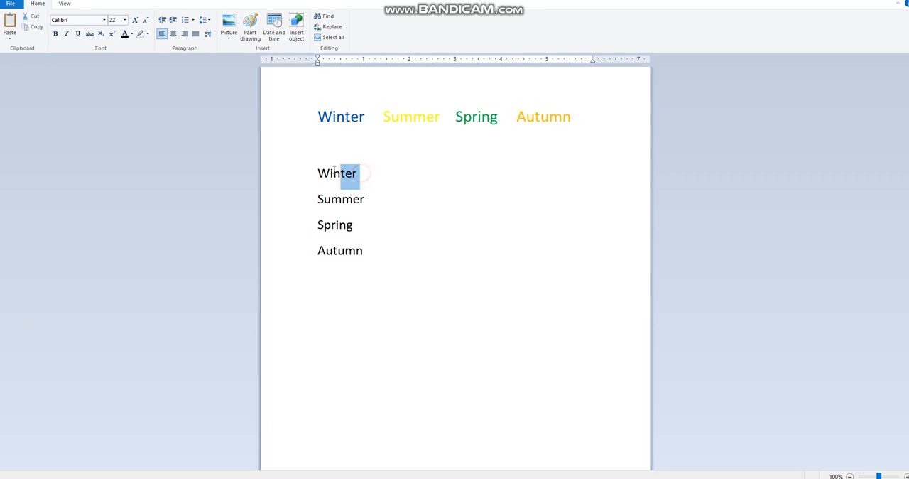
double_click(337, 172)
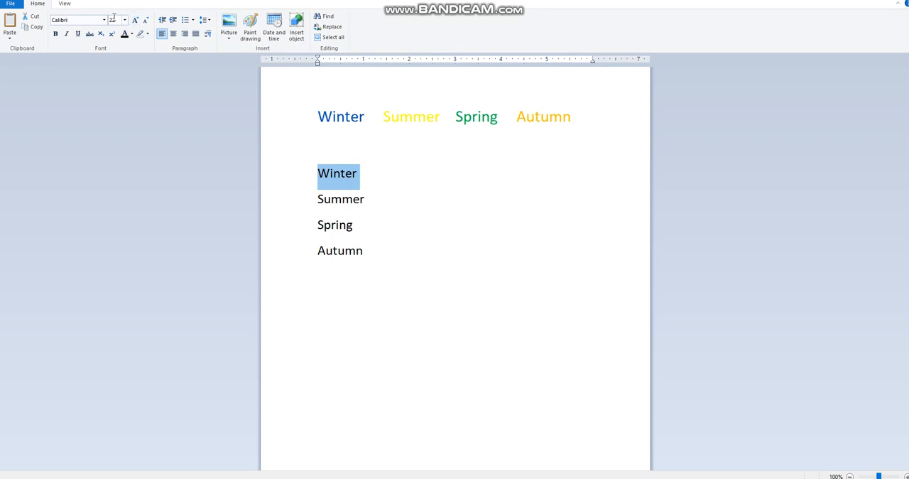
left_click(103, 19)
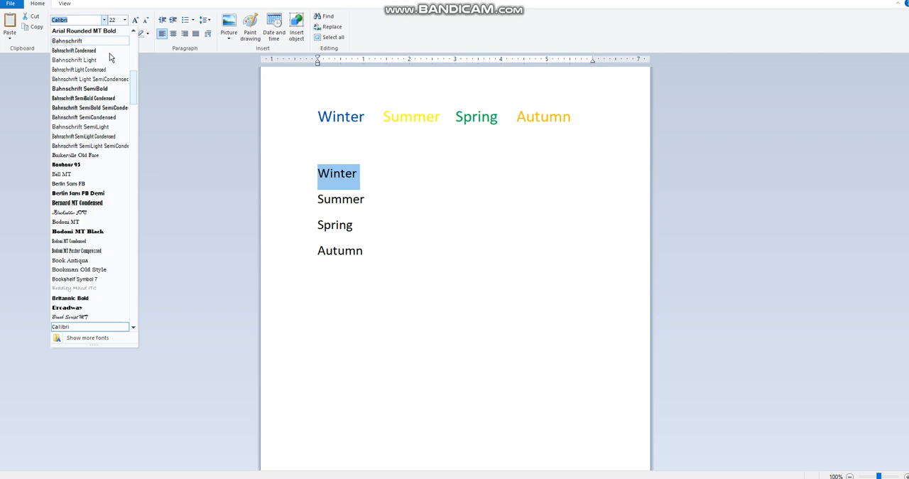
mouse_move(105, 144)
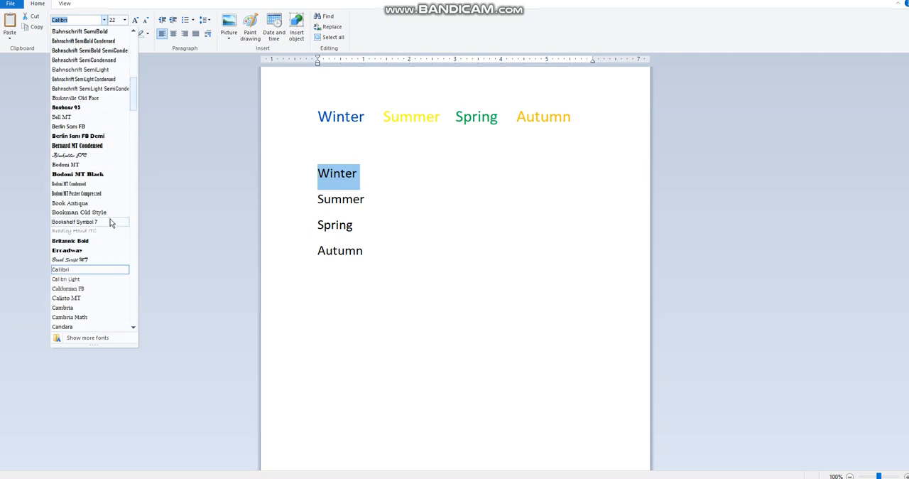
scroll("down", 3)
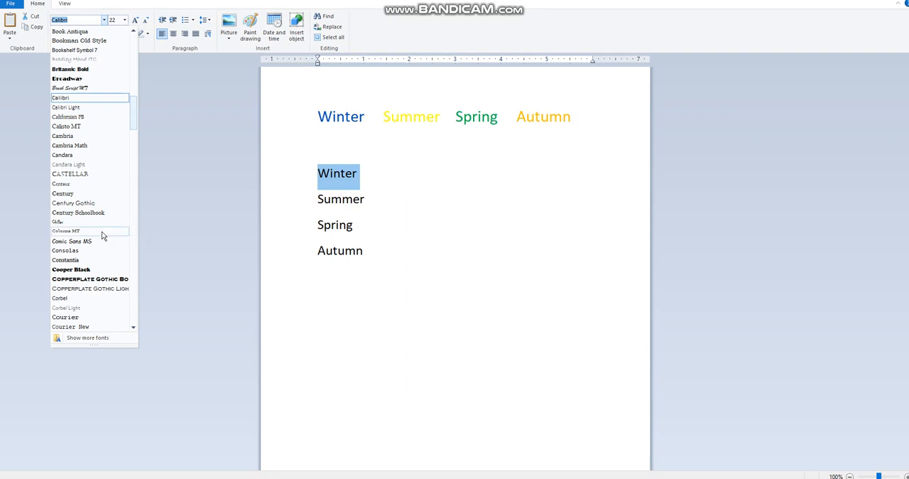
scroll("down", 3)
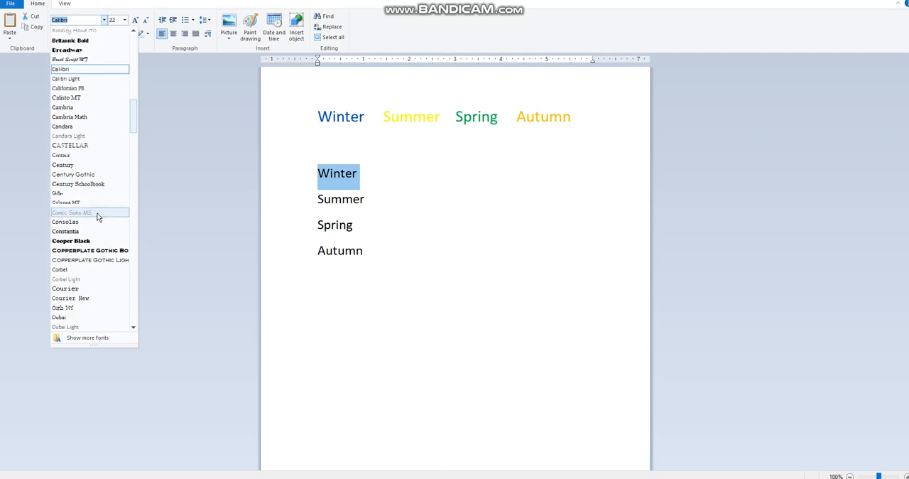
left_click(71, 212)
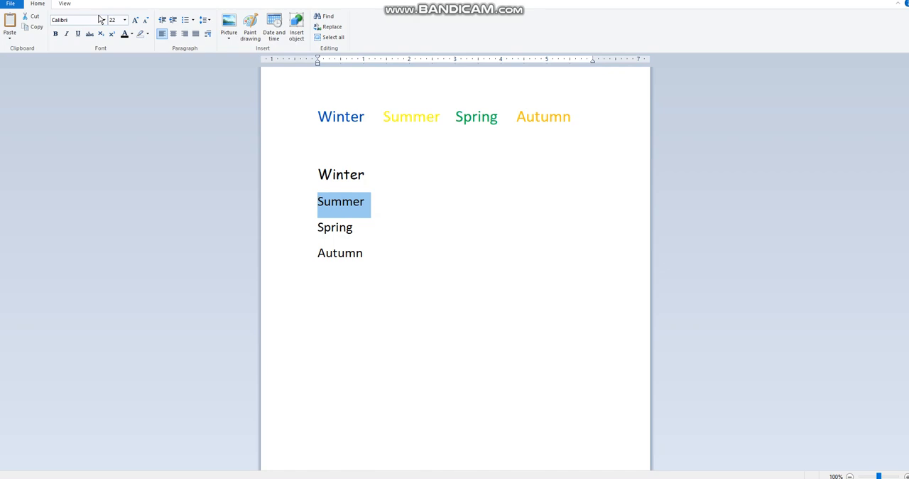
Change the lower Summer word to the Bauhaus 93 font
left_click(104, 19)
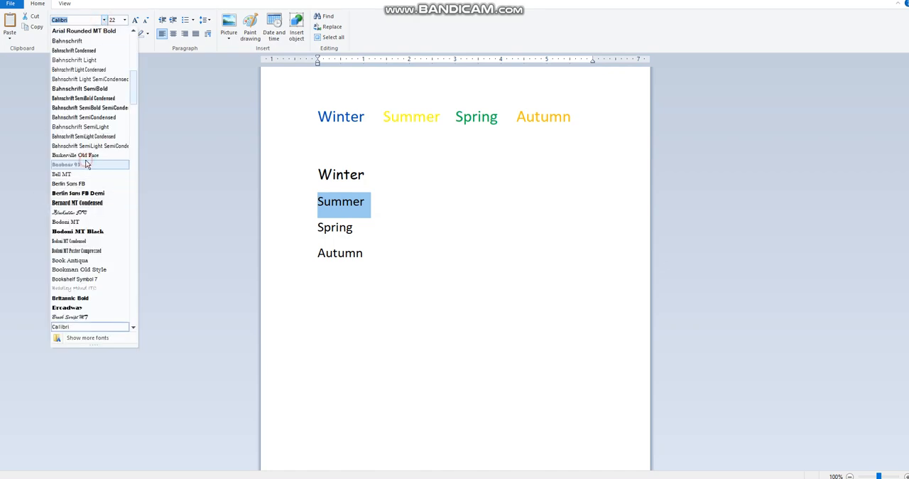
left_click(67, 164)
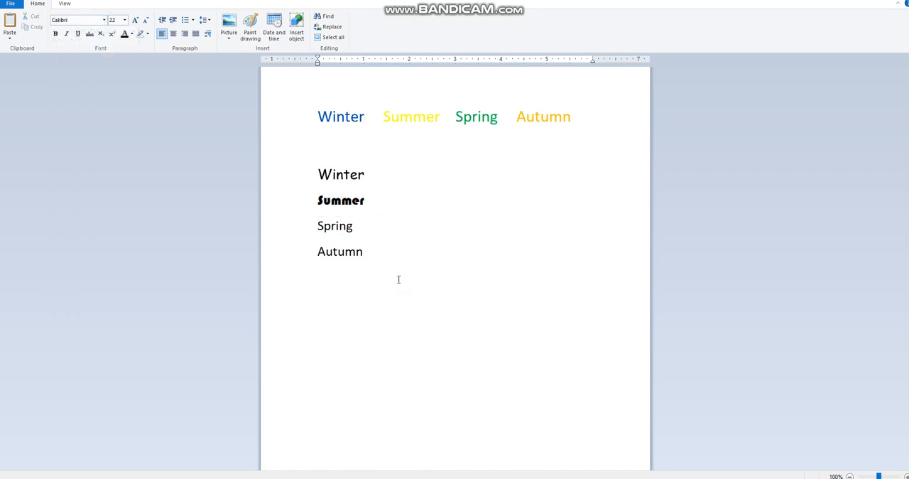
mouse_move(462, 370)
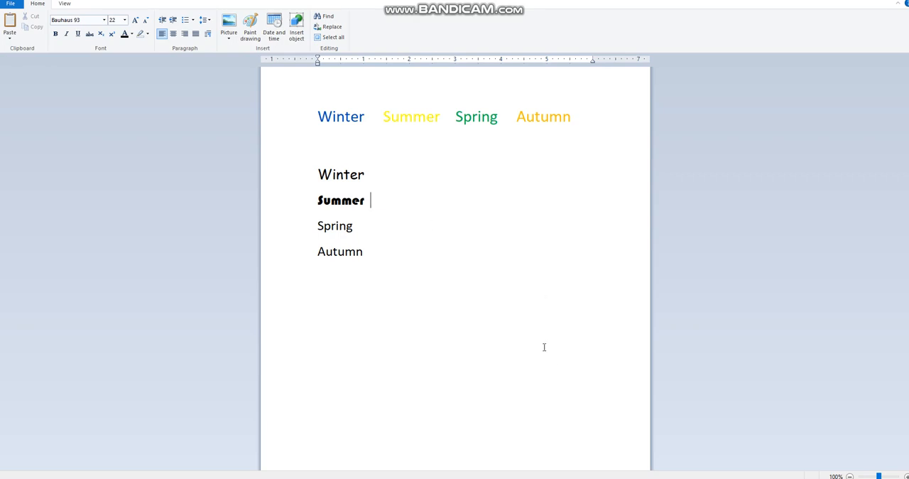
mouse_move(864, 2)
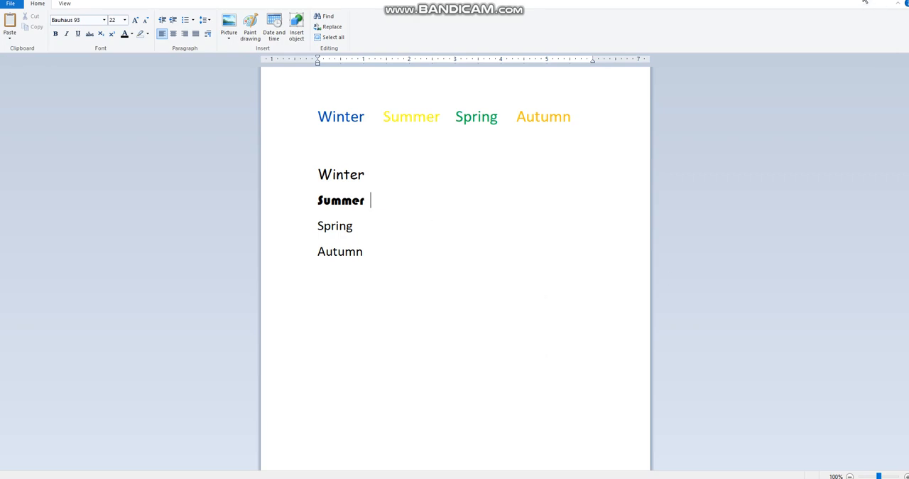